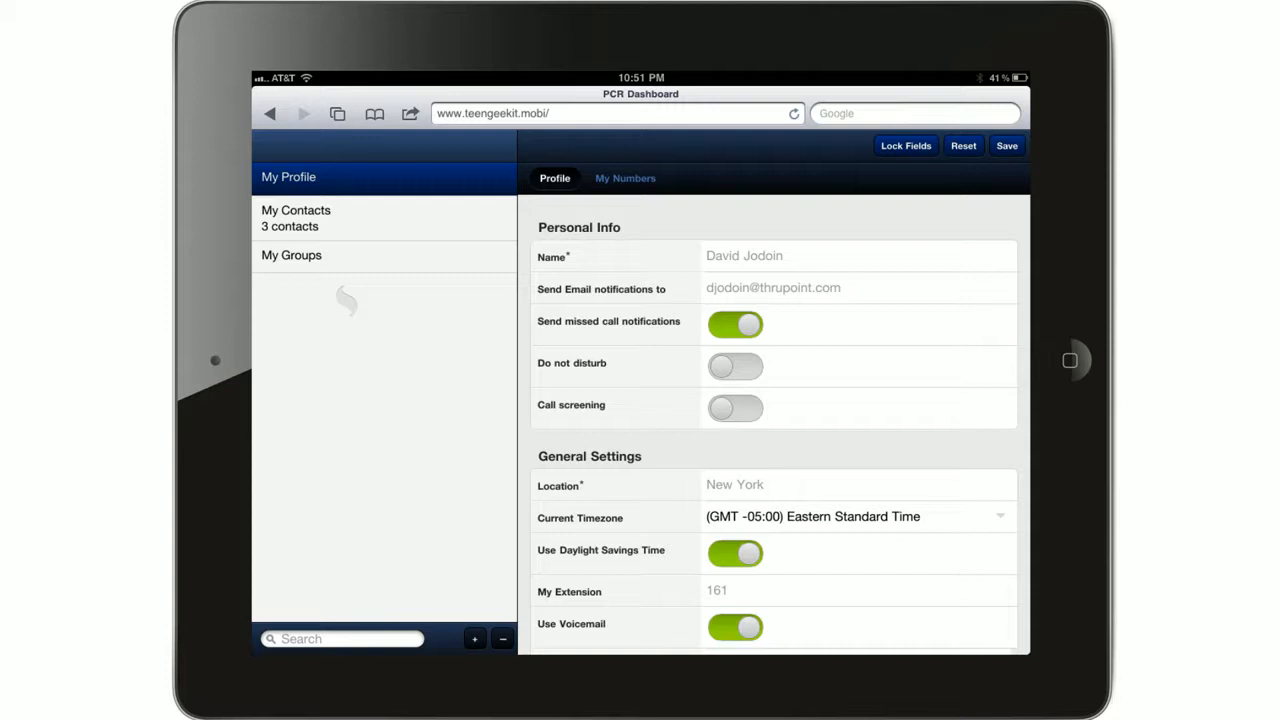
Dial extension 5199 from the softphone dial pad and place the call.
{"action": "left_click", "coordinate": [296, 210]}
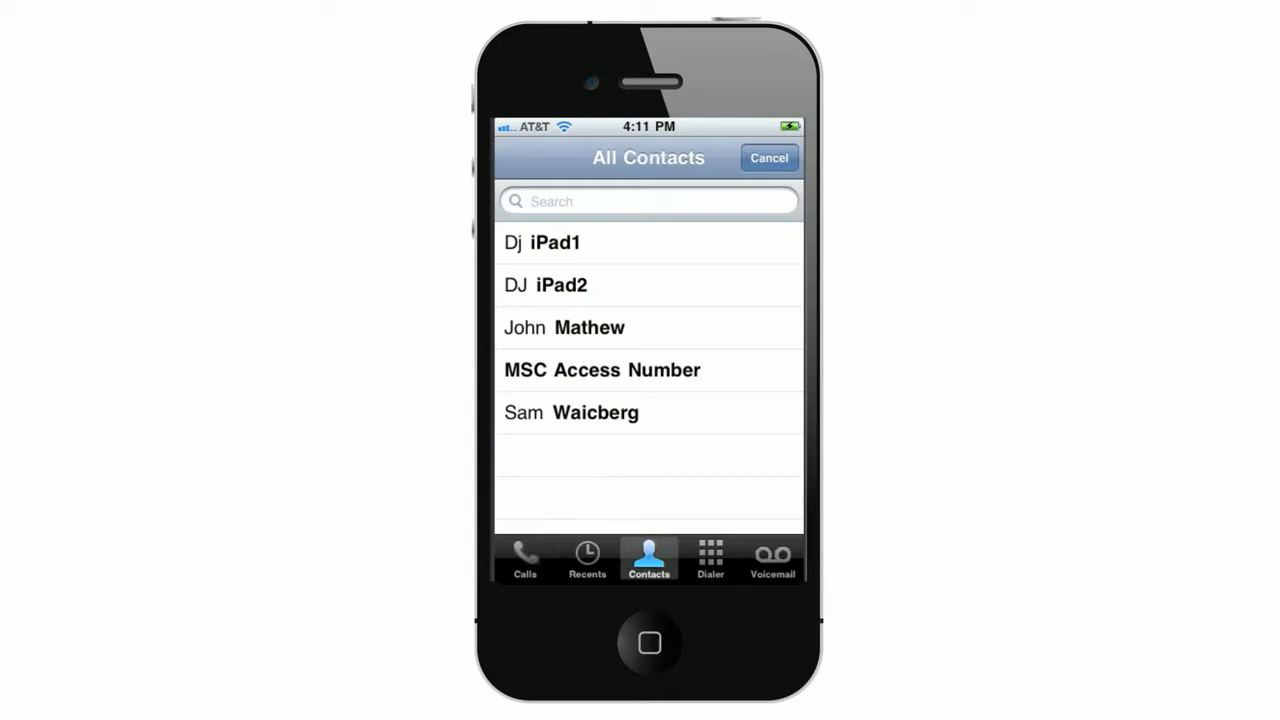
{"action": "left_click", "coordinate": [708, 558]}
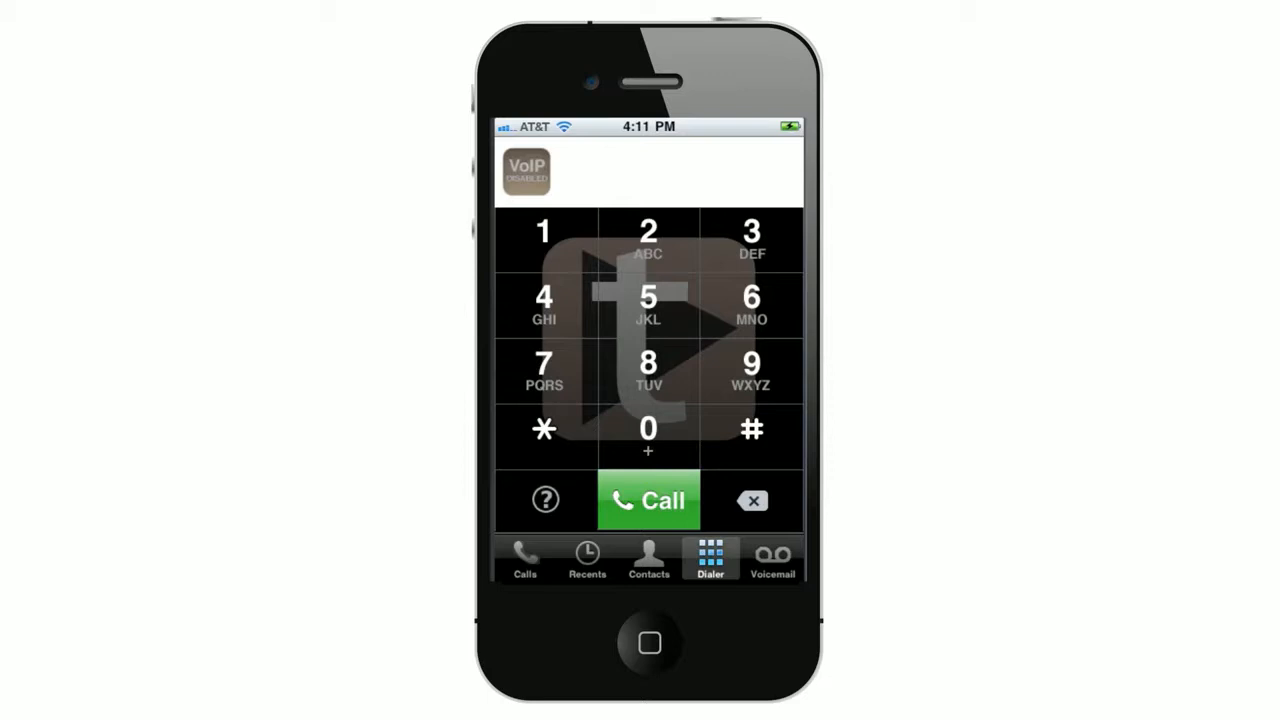
{"action": "left_click", "coordinate": [648, 296]}
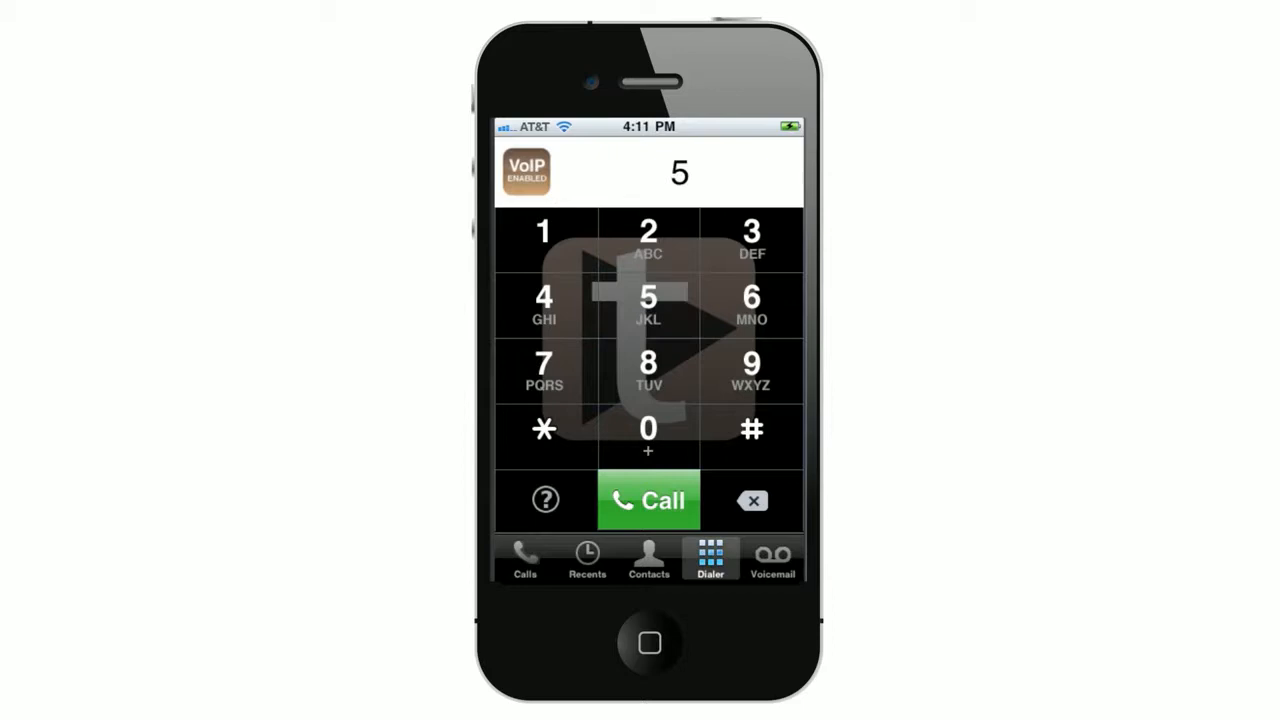
{"action": "left_click", "coordinate": [648, 500]}
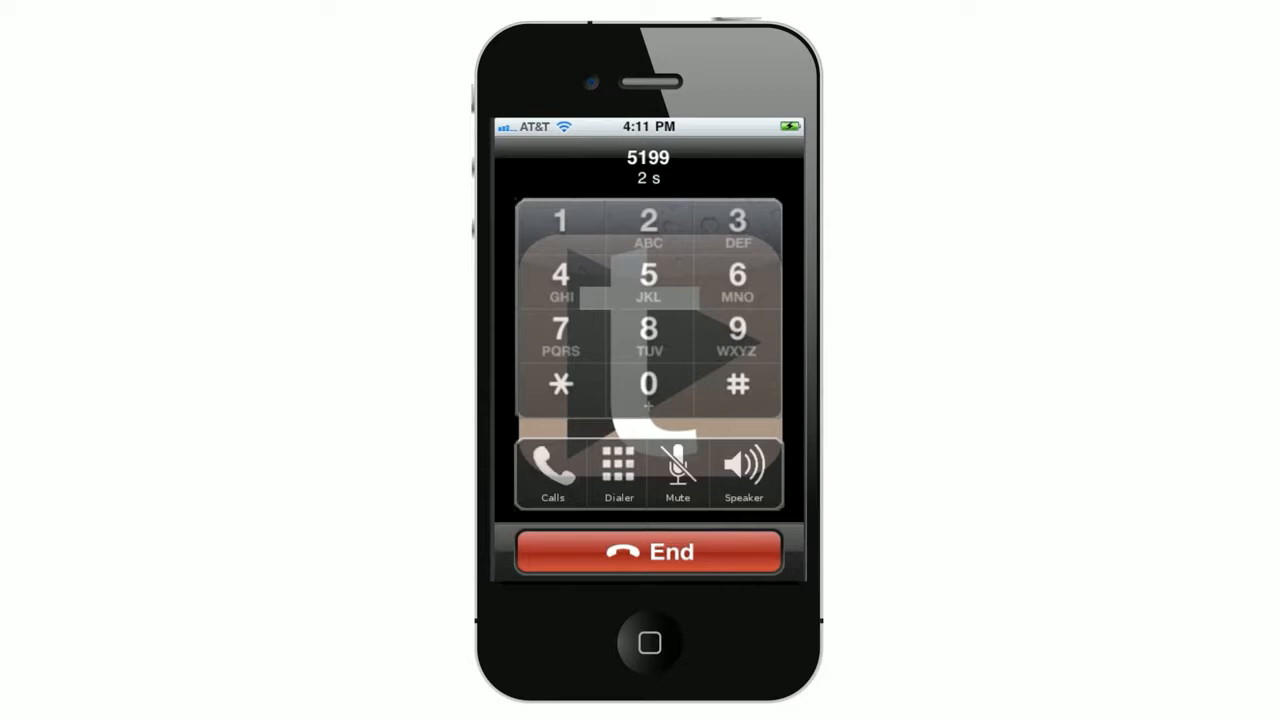
Show the ongoing call's options: End Call, Hold, Conference and Key Pad.
{"action": "left_click", "coordinate": [552, 470]}
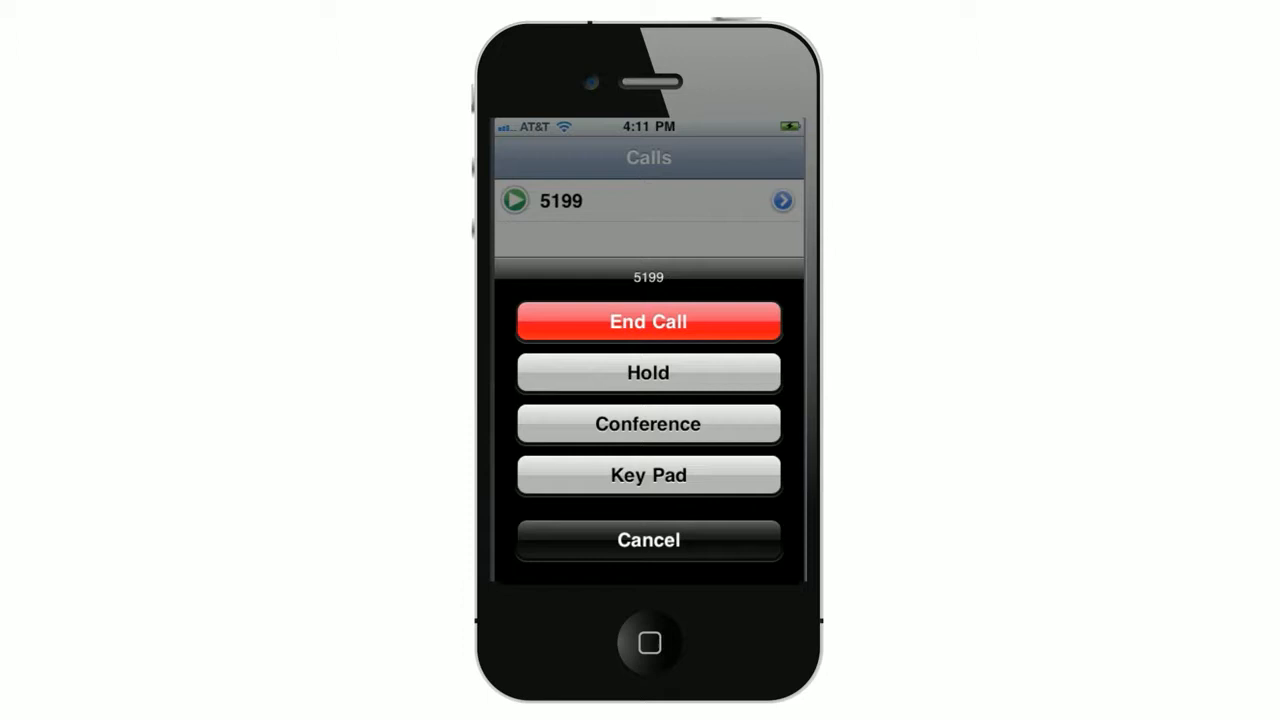
{"action": "left_click", "coordinate": [648, 474]}
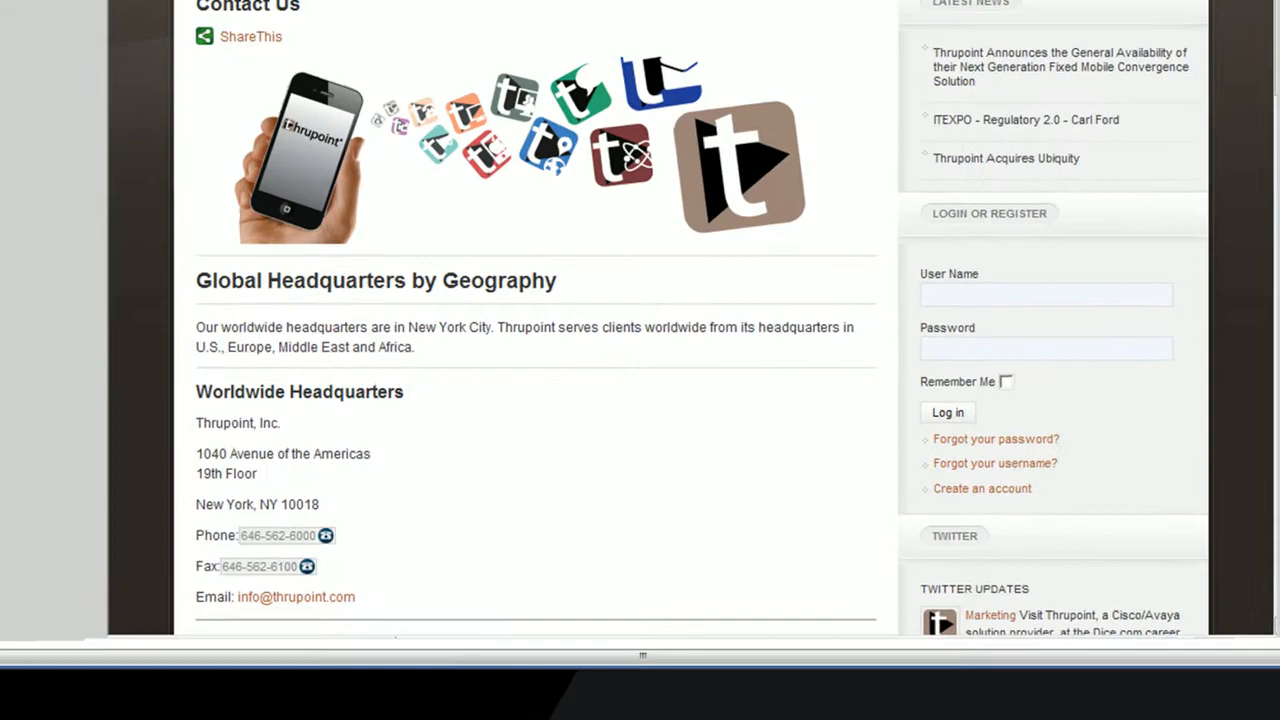
Start a Click To Call from the Office line to the headquarters phone number.
{"action": "left_click", "coordinate": [326, 536]}
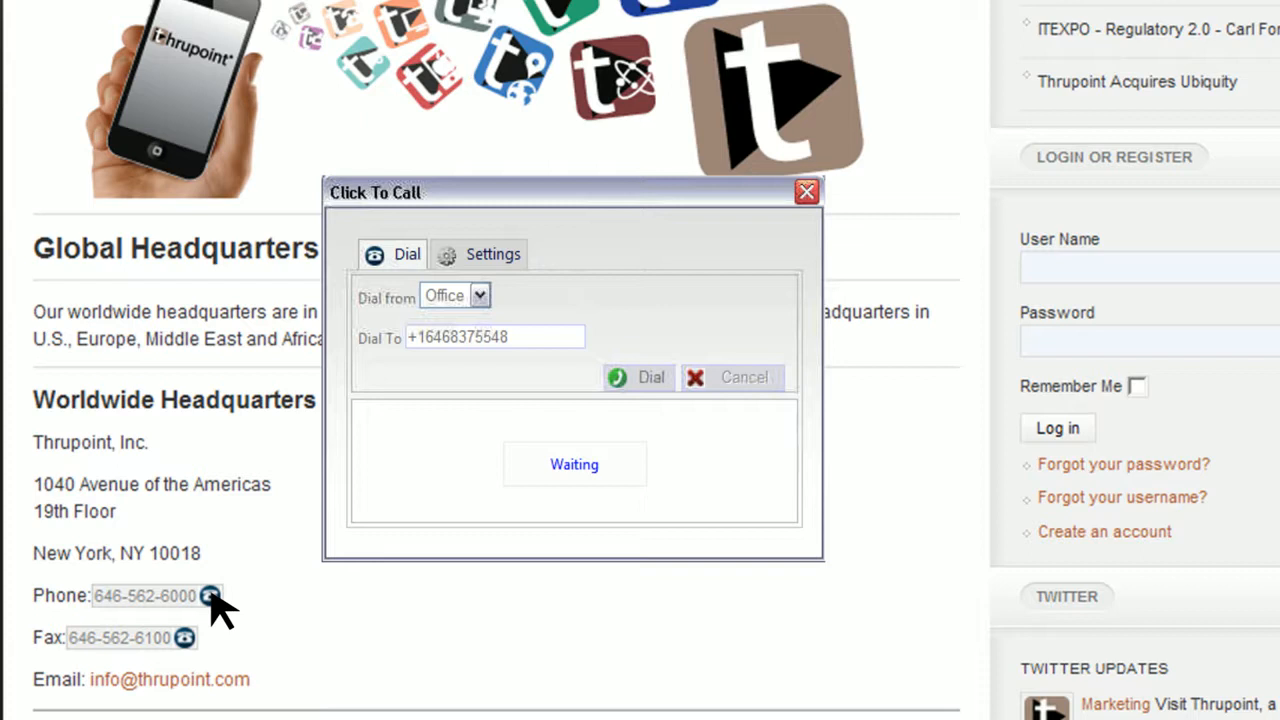